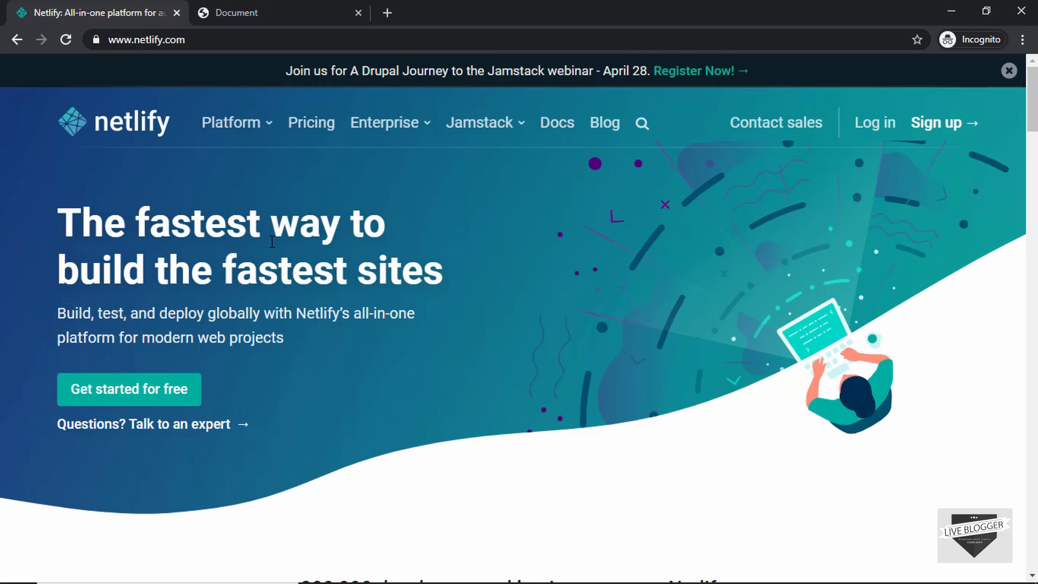
mouse_move(449, 284)
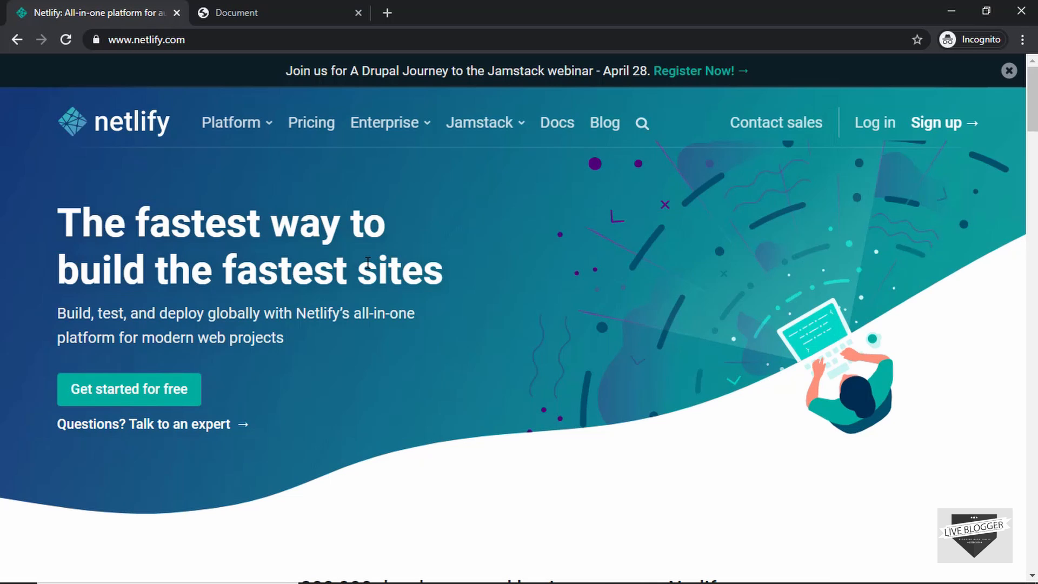
mouse_move(211, 71)
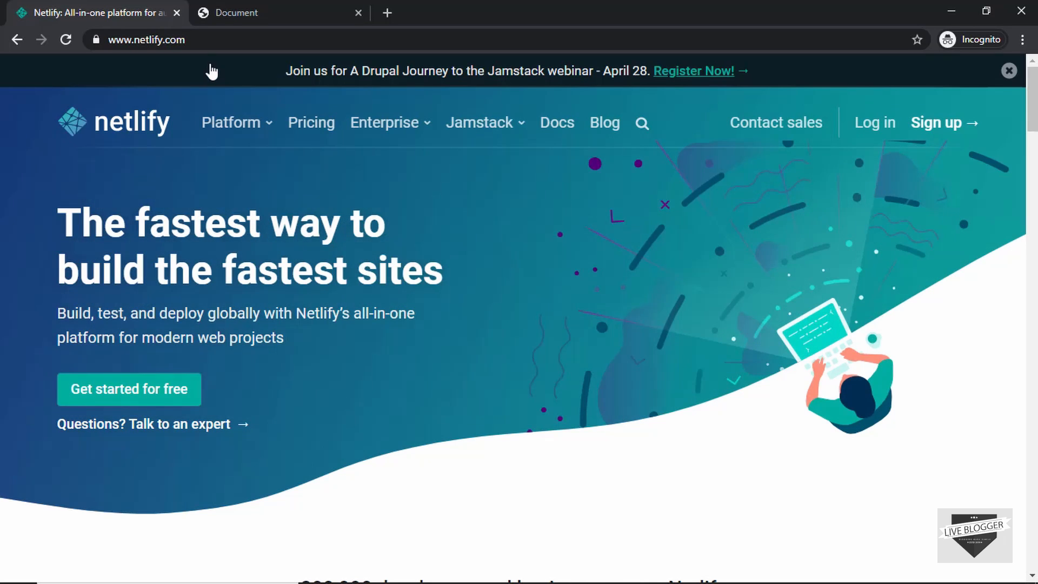
Step: Switch to the locally served portfolio page and browse its about and work sections
scroll(down, 3)
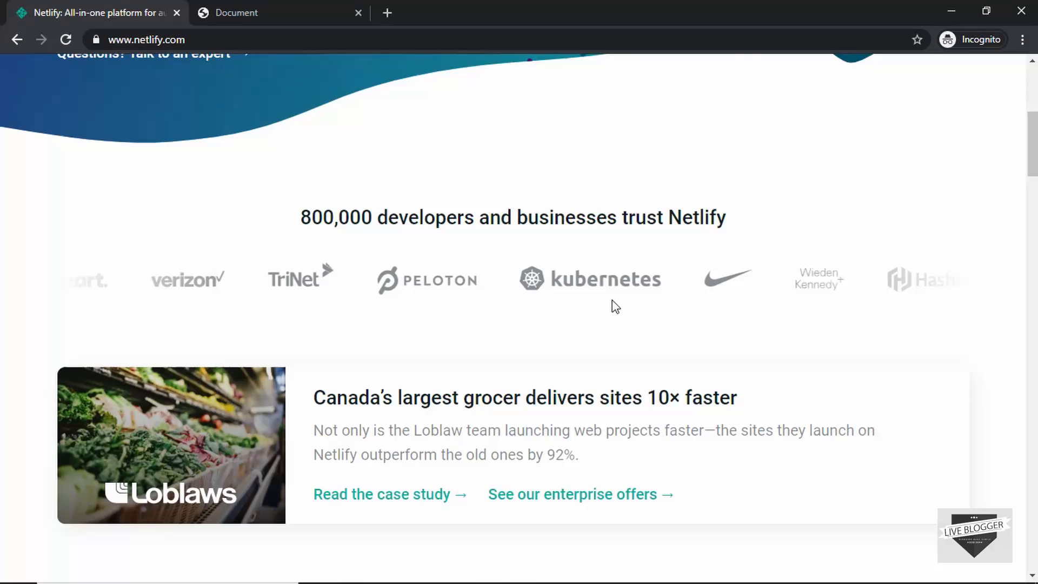
scroll(down, 3)
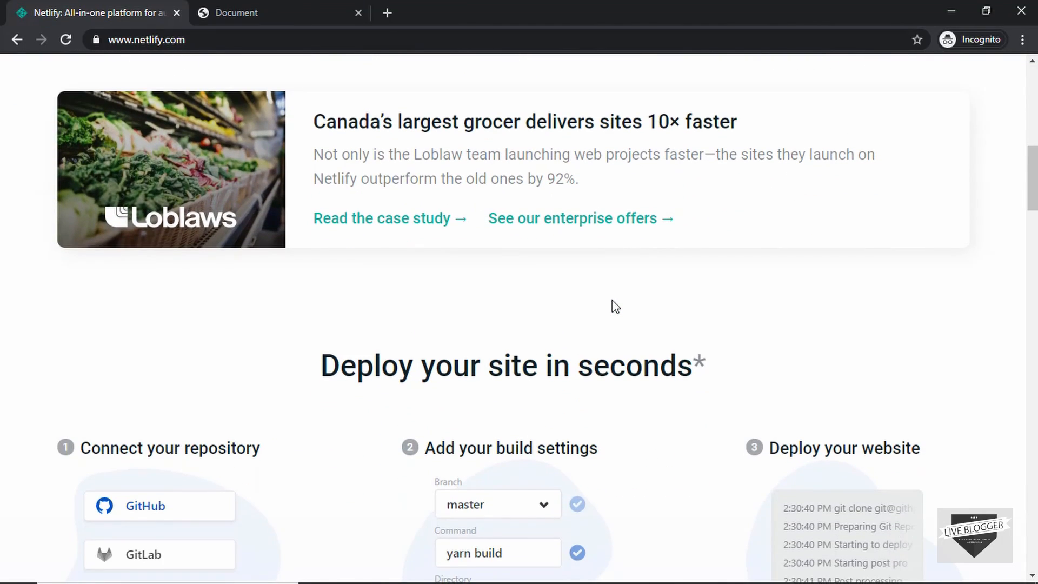
scroll(down, 3)
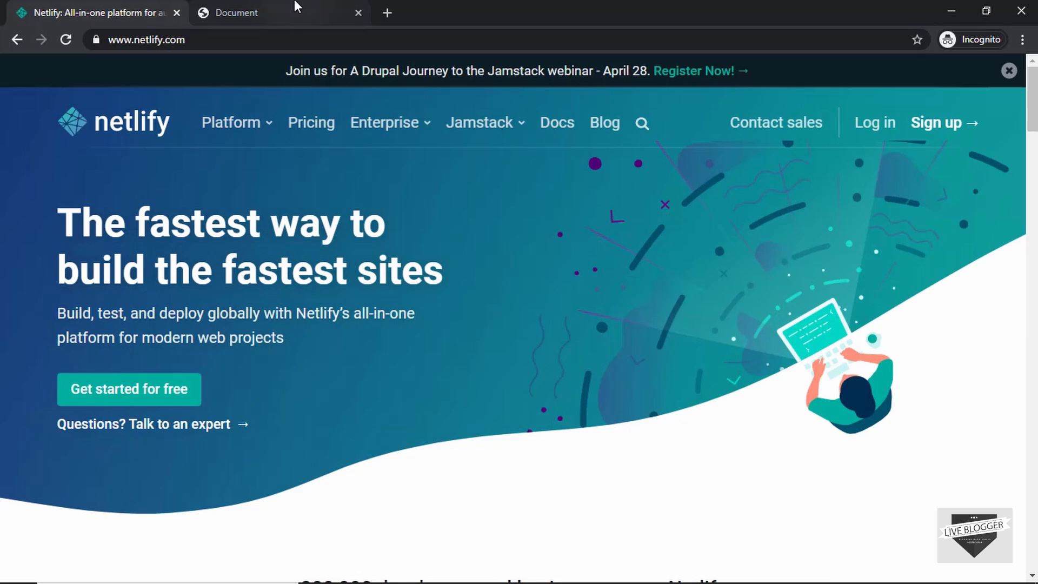
click(235, 13)
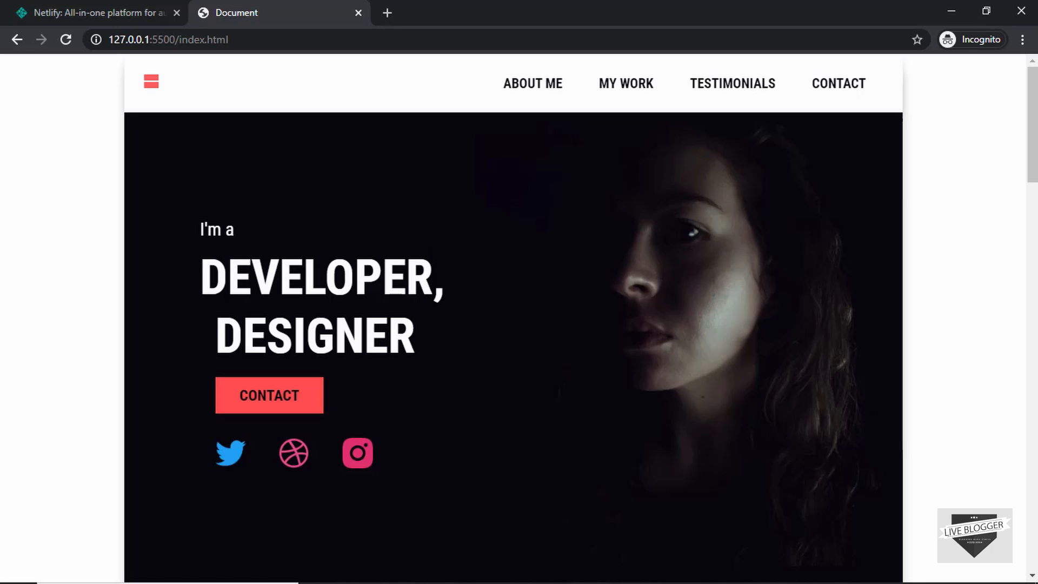
scroll(down, 3)
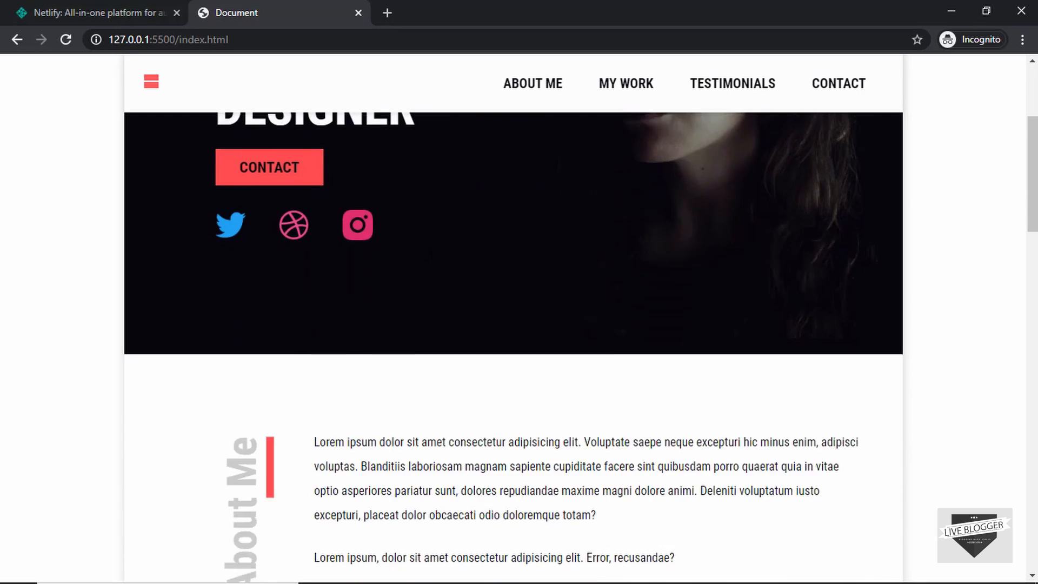
scroll(down, 3)
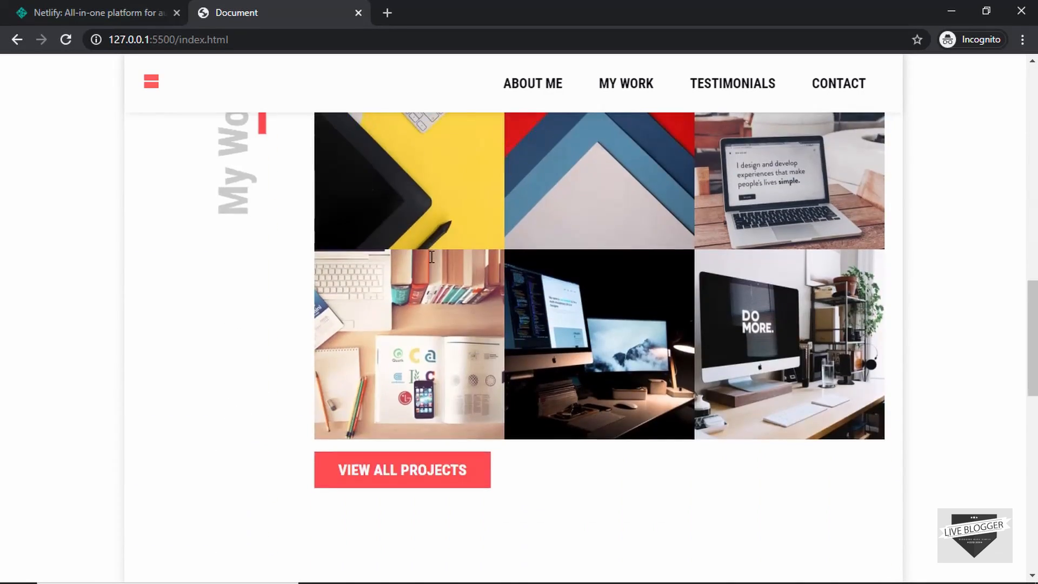
scroll(down, 3)
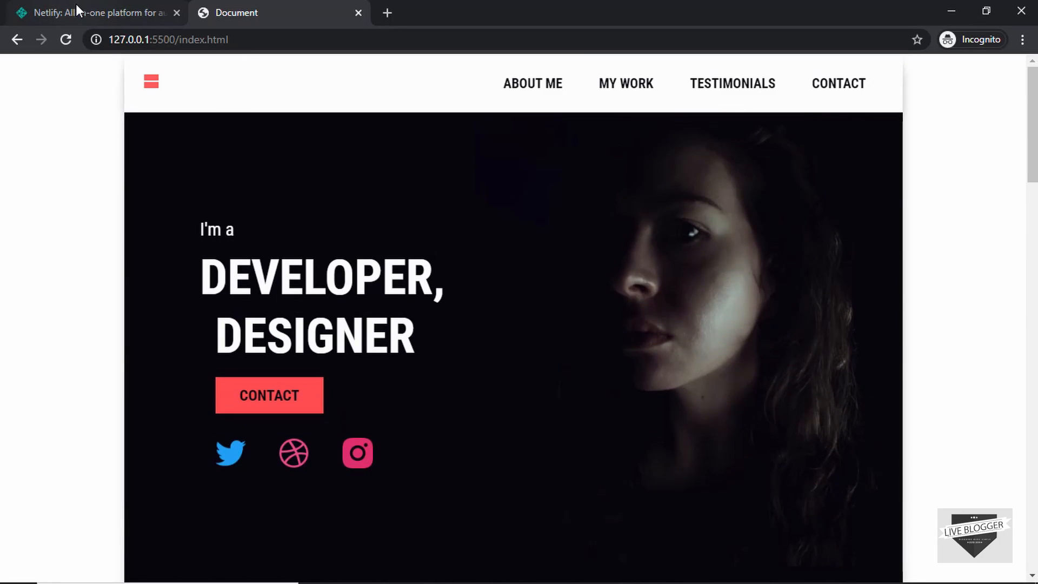
Step: Return to netlify.com, start Sign up, then back out to the Log in page
click(97, 13)
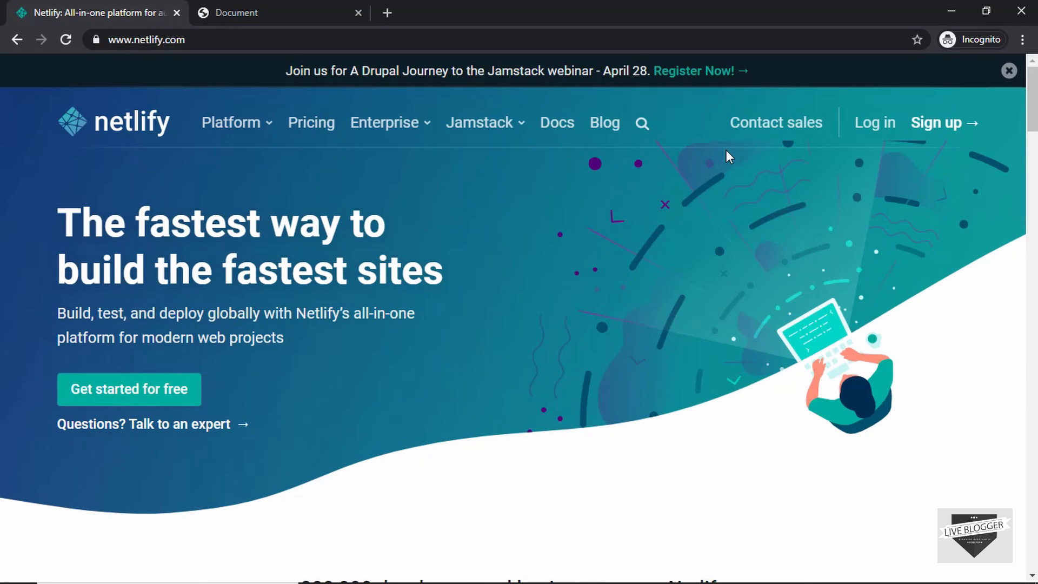
mouse_move(863, 149)
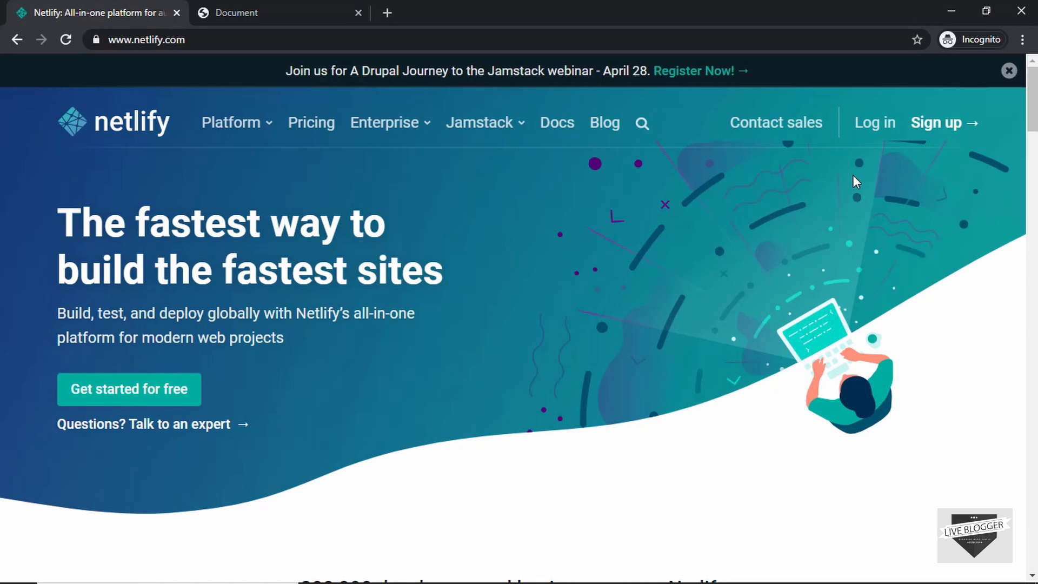
click(939, 123)
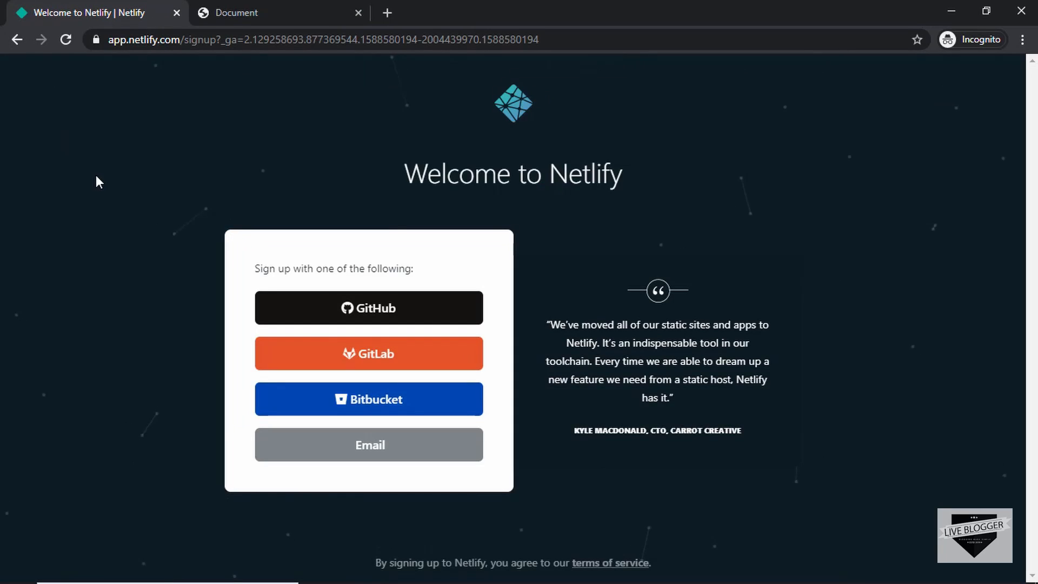
mouse_move(288, 310)
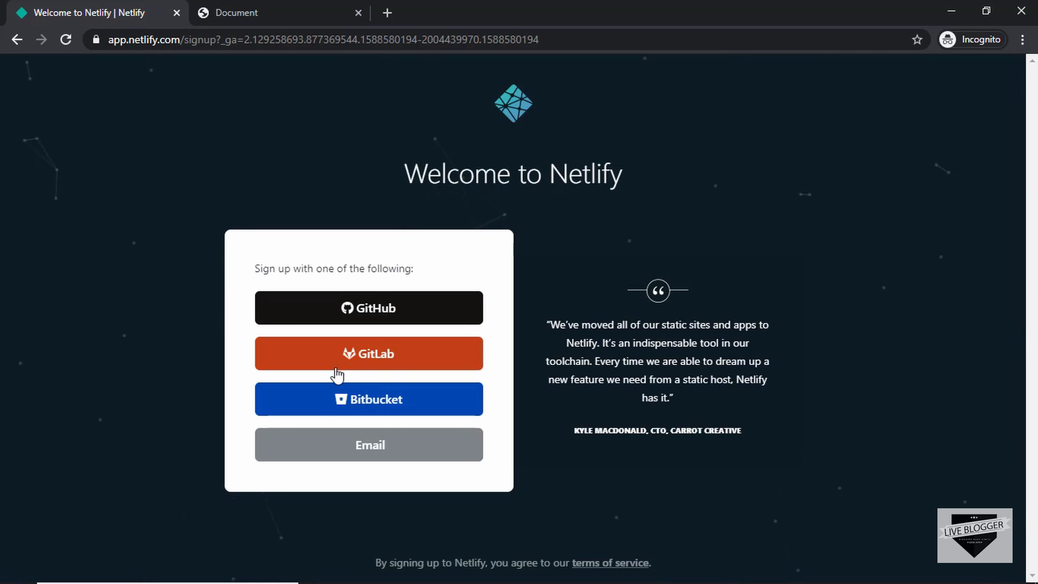
mouse_move(110, 157)
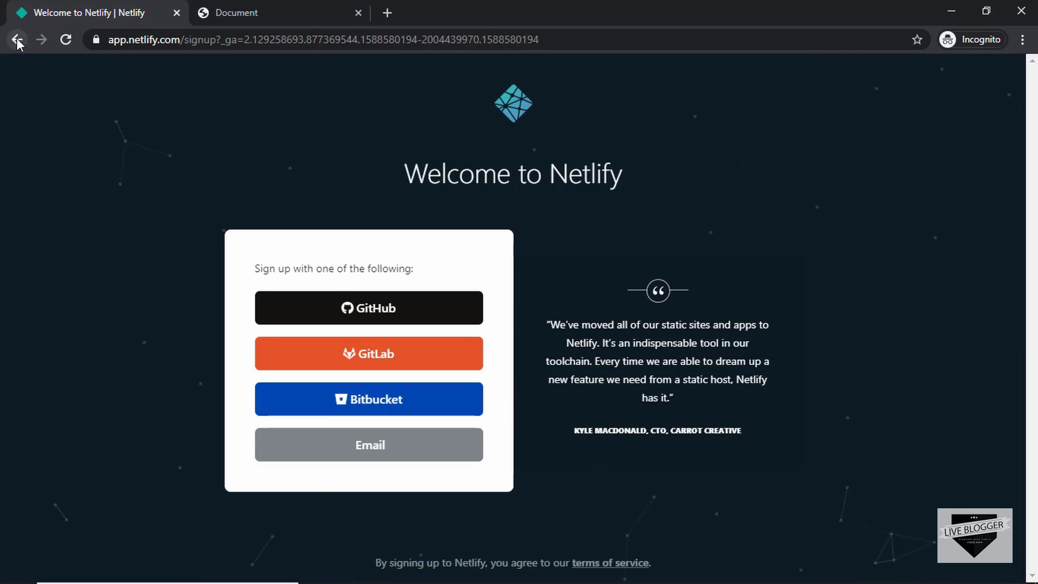
click(16, 40)
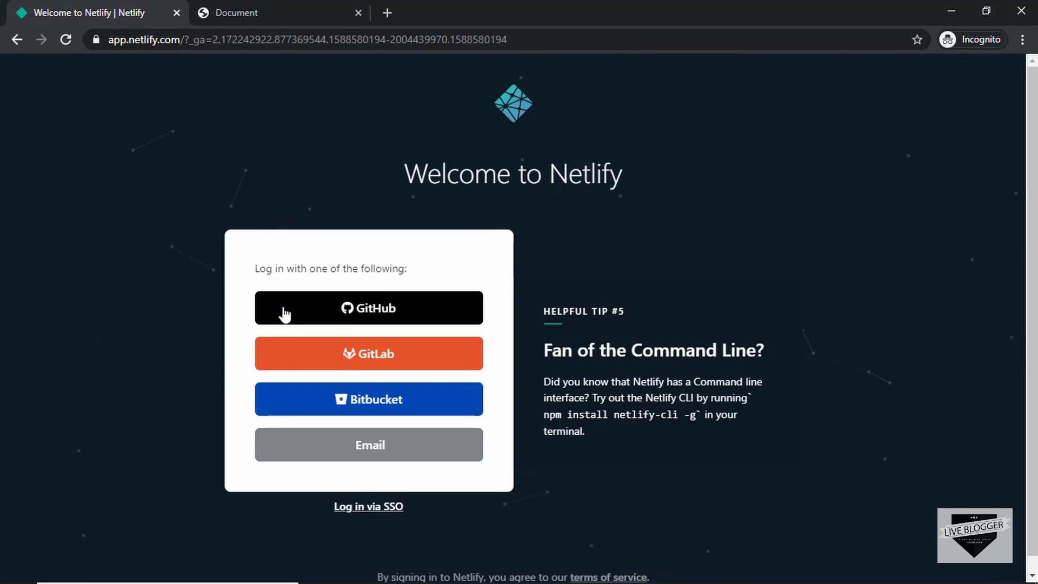
Step: Log in to Netlify with the GitHub account, landing on the empty team Sites page
click(368, 307)
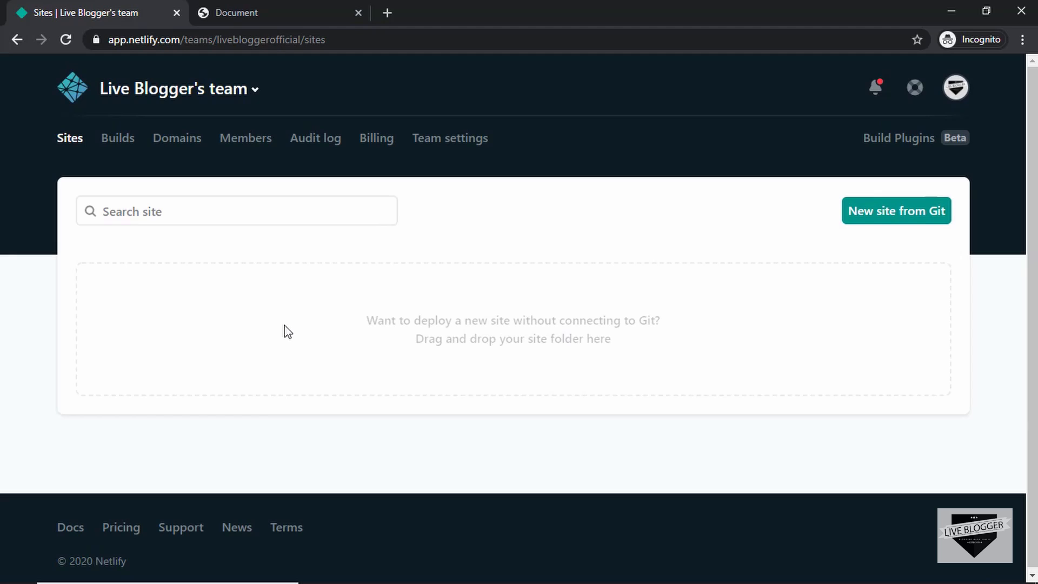
mouse_move(666, 305)
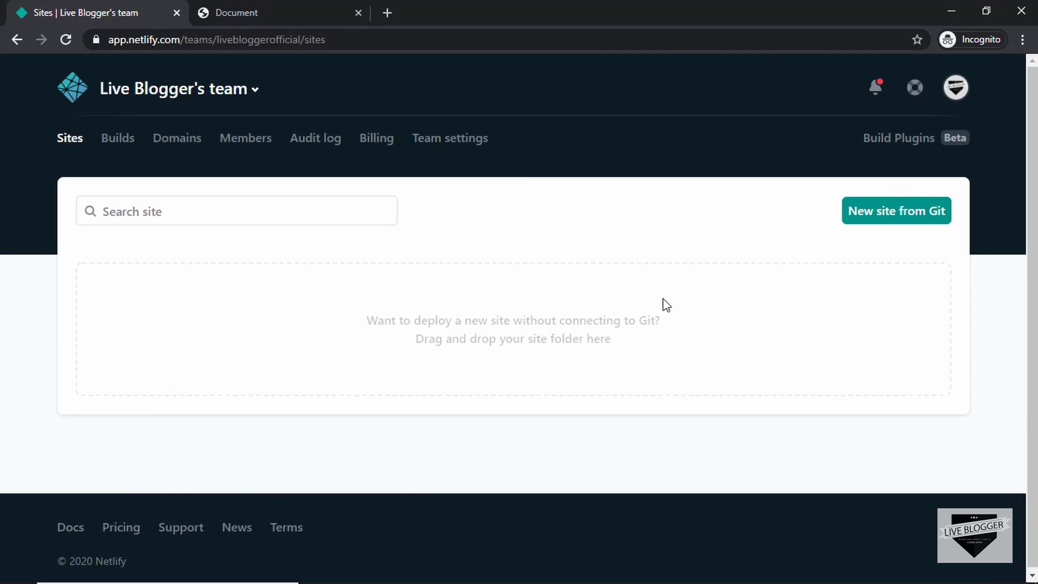
mouse_move(222, 294)
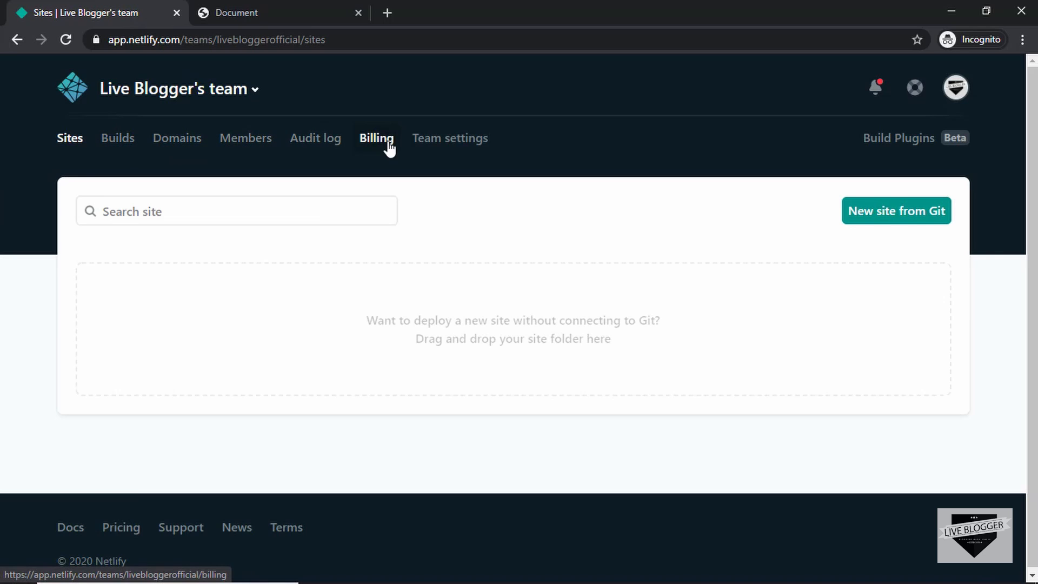
mouse_move(648, 246)
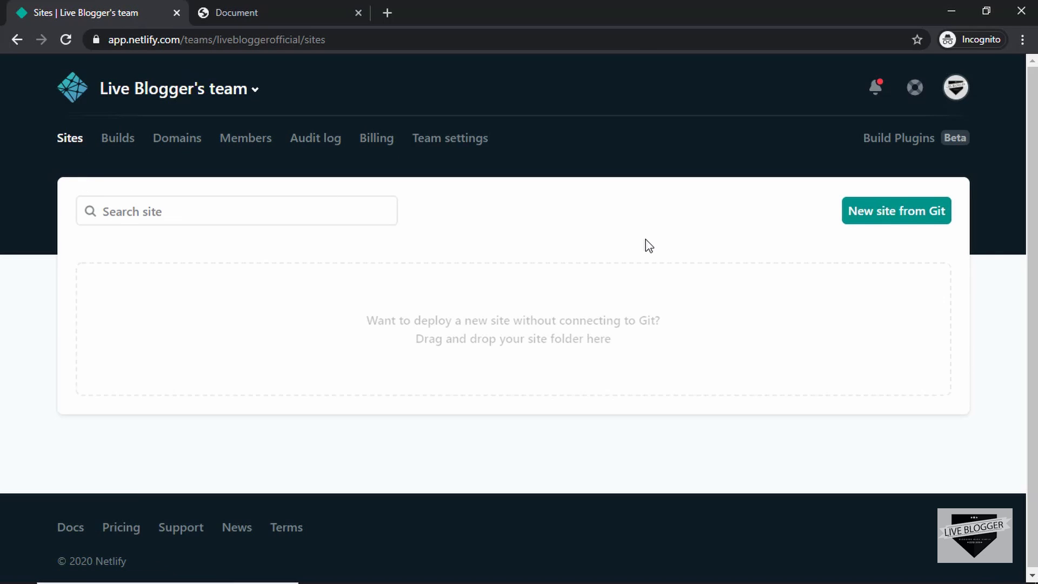
mouse_move(659, 245)
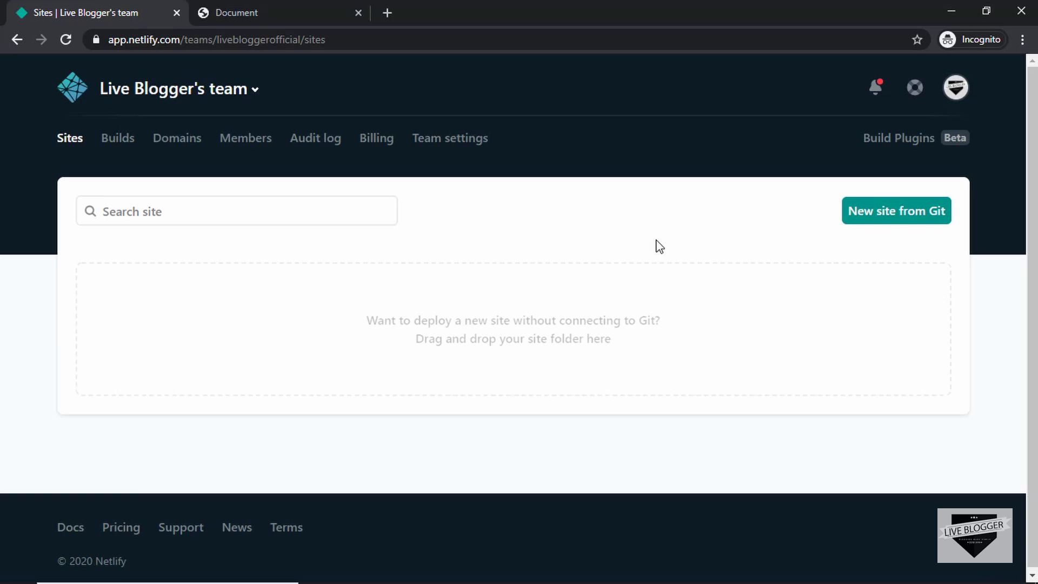
mouse_move(517, 223)
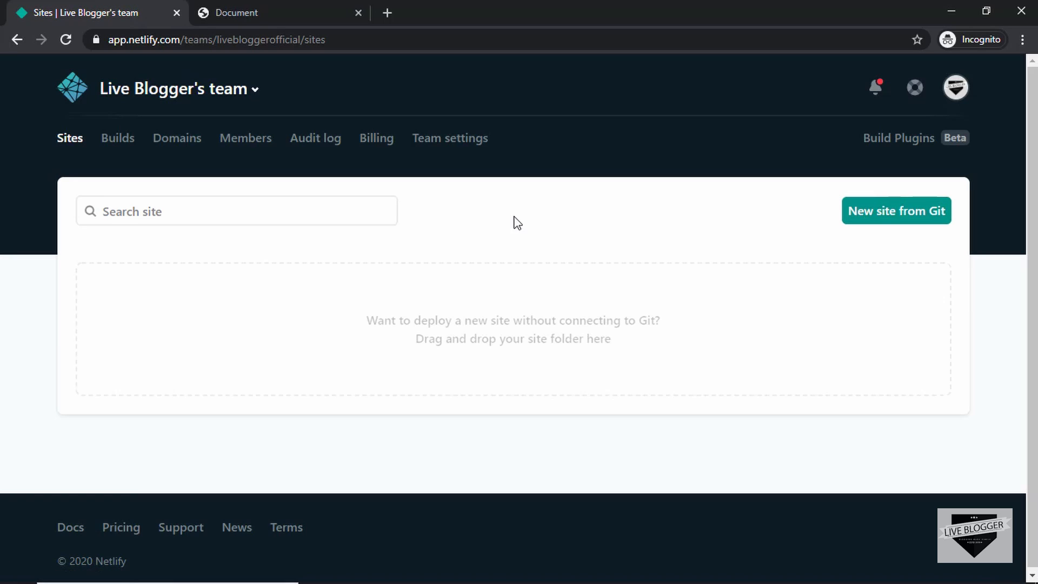
mouse_move(672, 247)
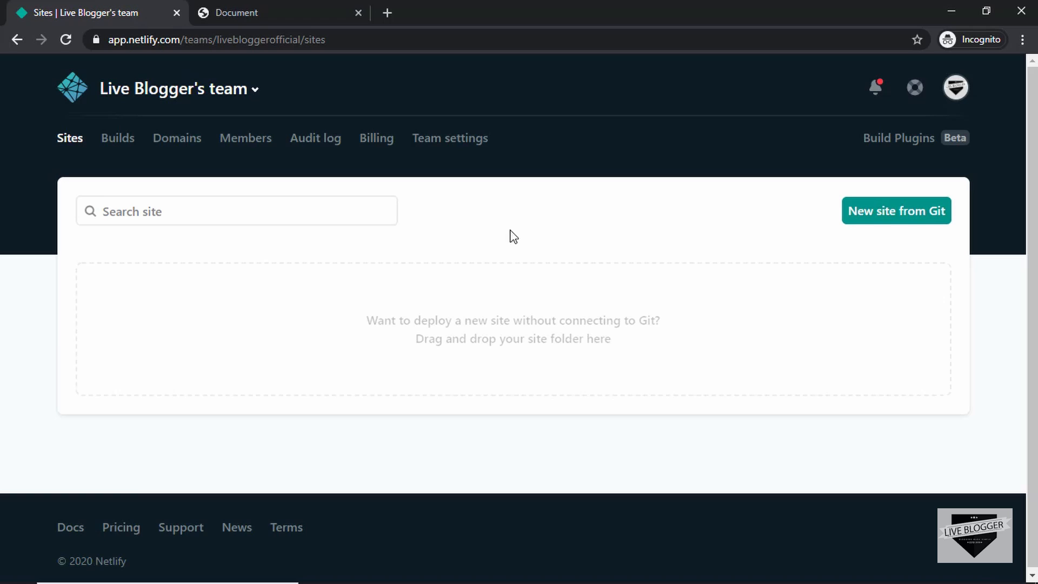
mouse_move(517, 253)
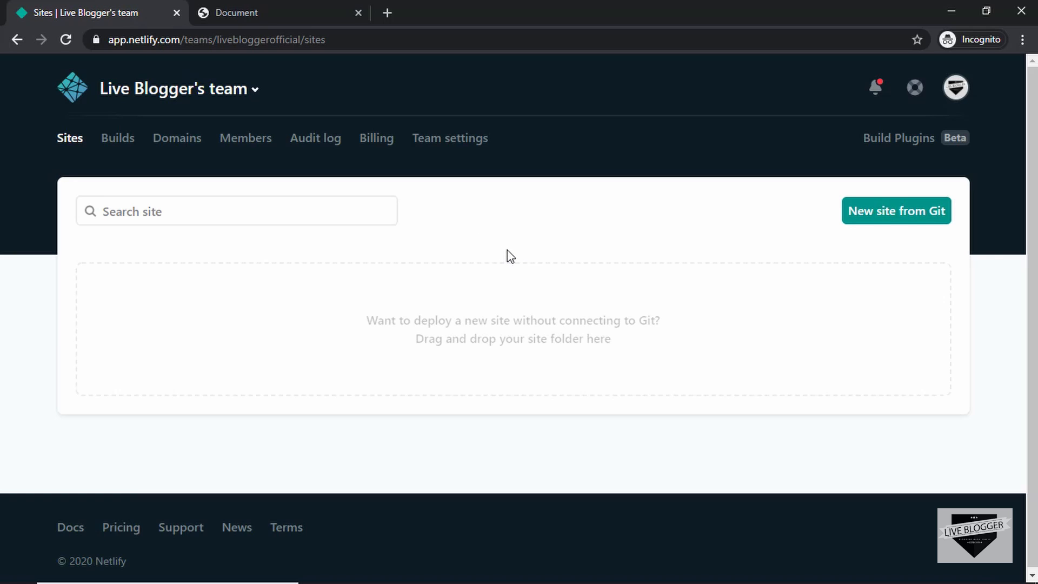
Step: In File Explorer, drag the site files to Netlify and name the new folder MyPorfolio
key(alt+tab)
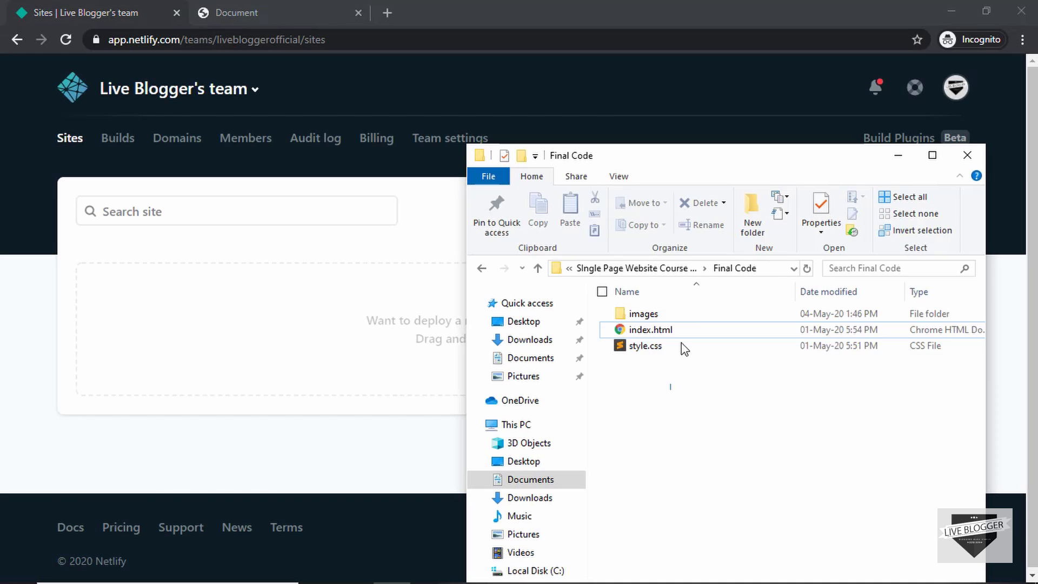
drag(662, 329, 243, 322)
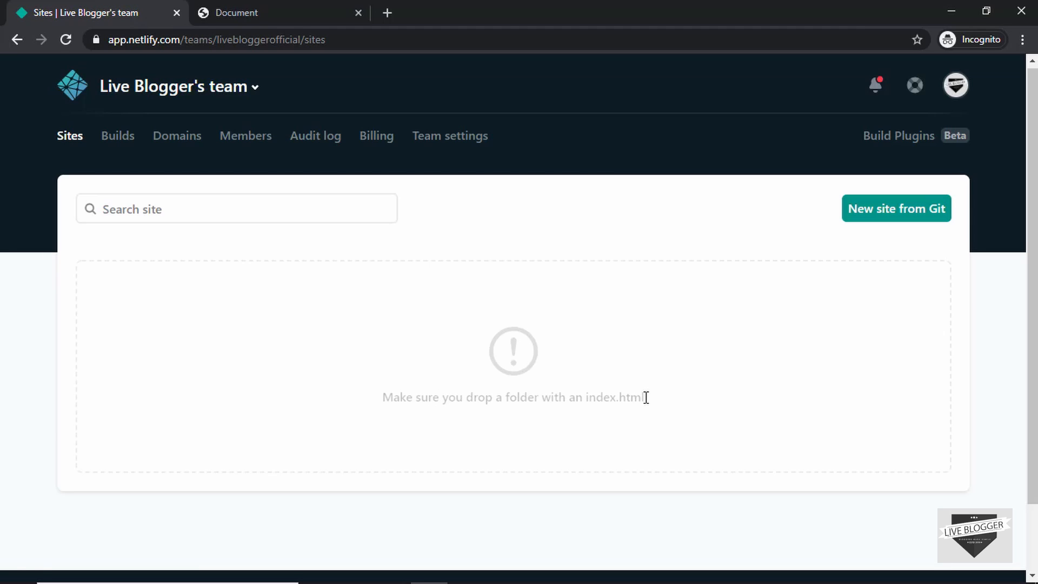
mouse_move(642, 395)
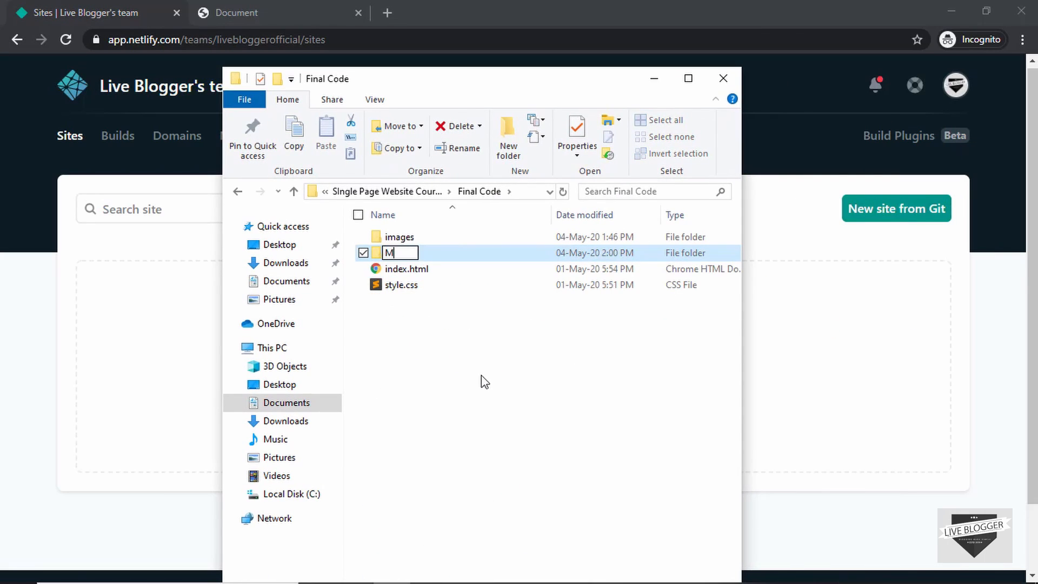
text(yPorfolio)
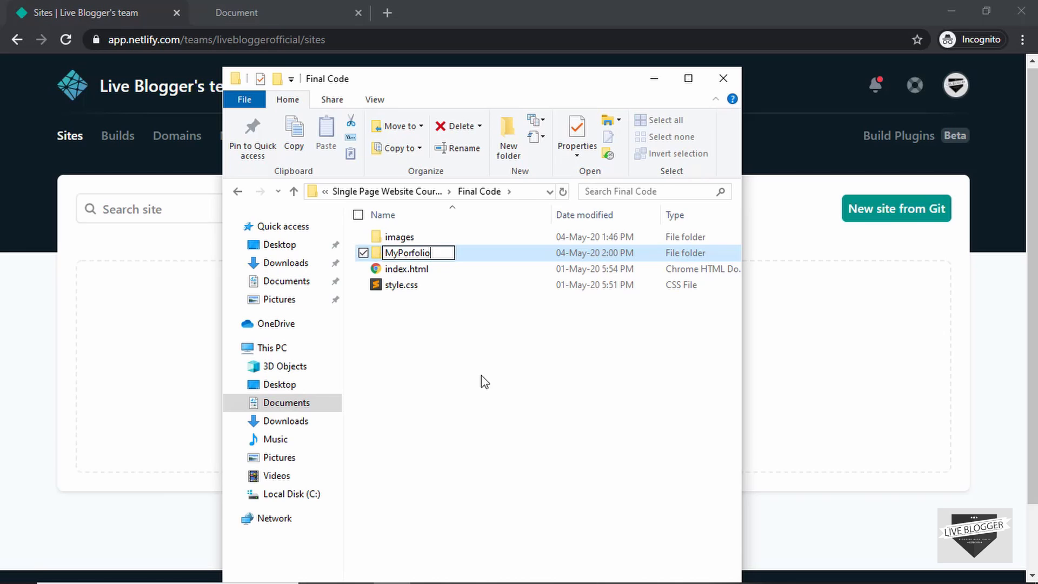
click(406, 269)
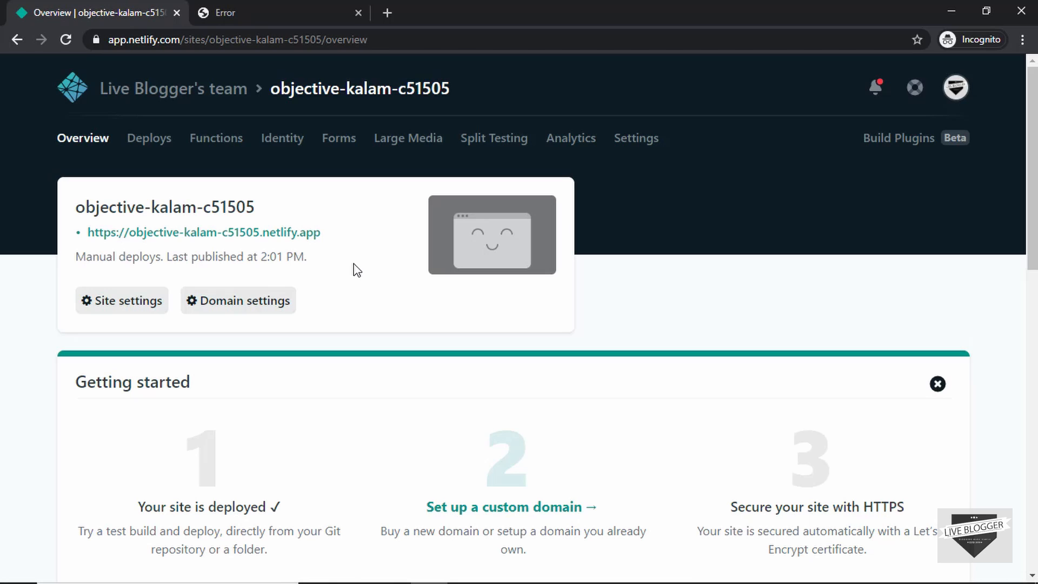
mouse_move(205, 233)
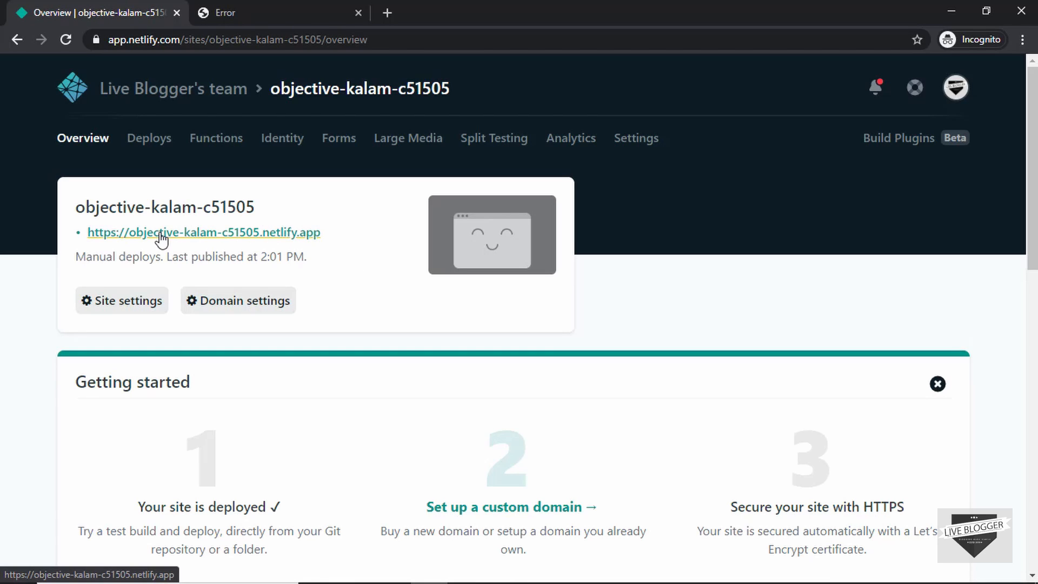
mouse_move(240, 240)
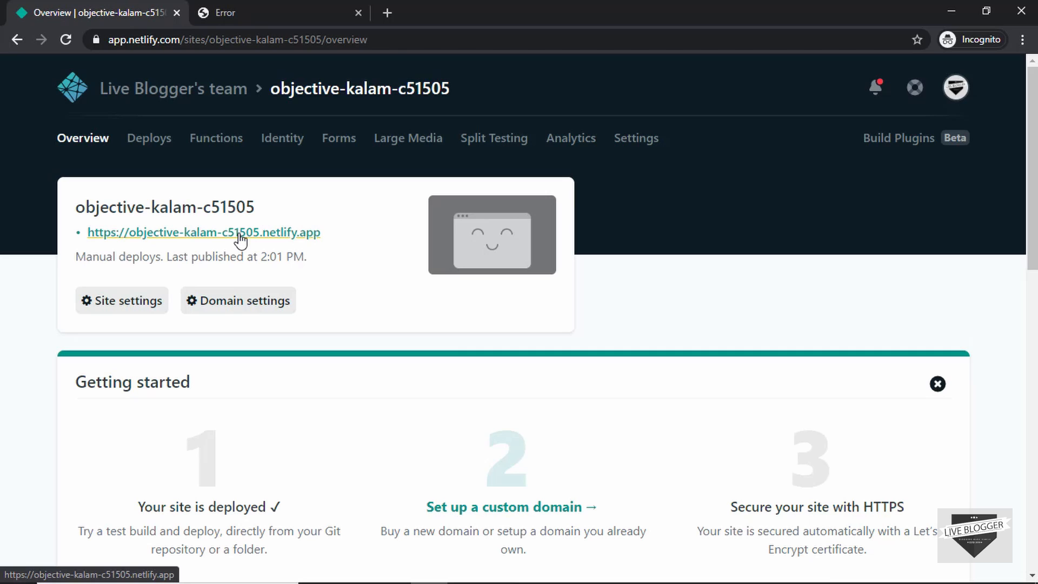
Step: Open the deployed site at objective-kalam-c51505.netlify.app in a new tab
right_click(203, 233)
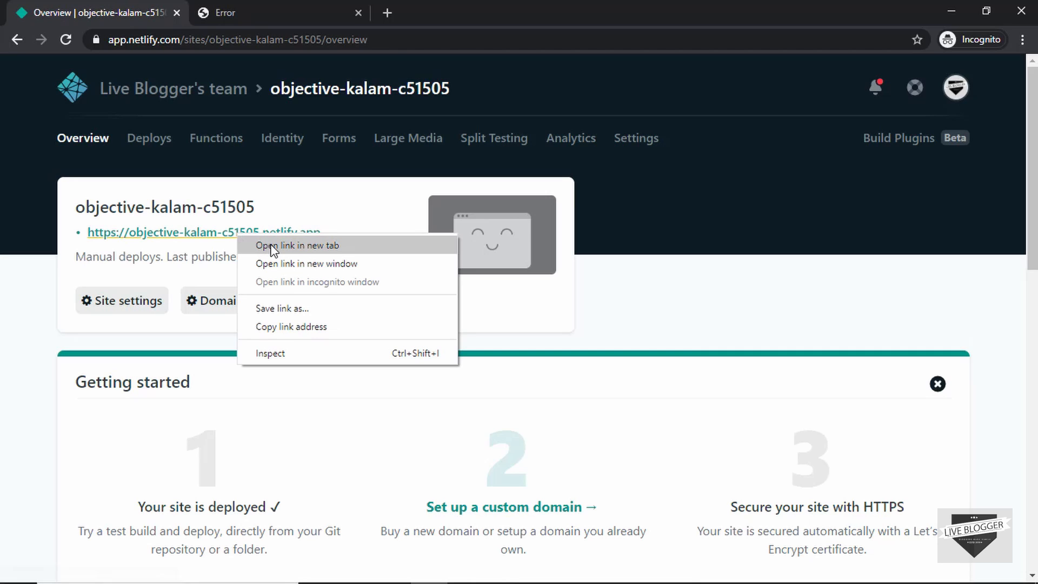
click(297, 245)
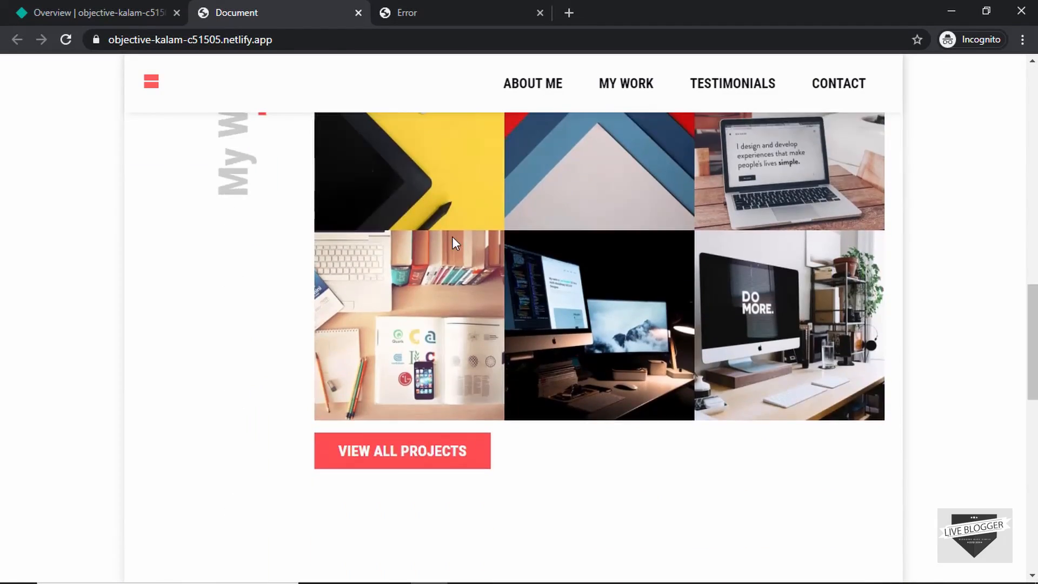
scroll(up, 3)
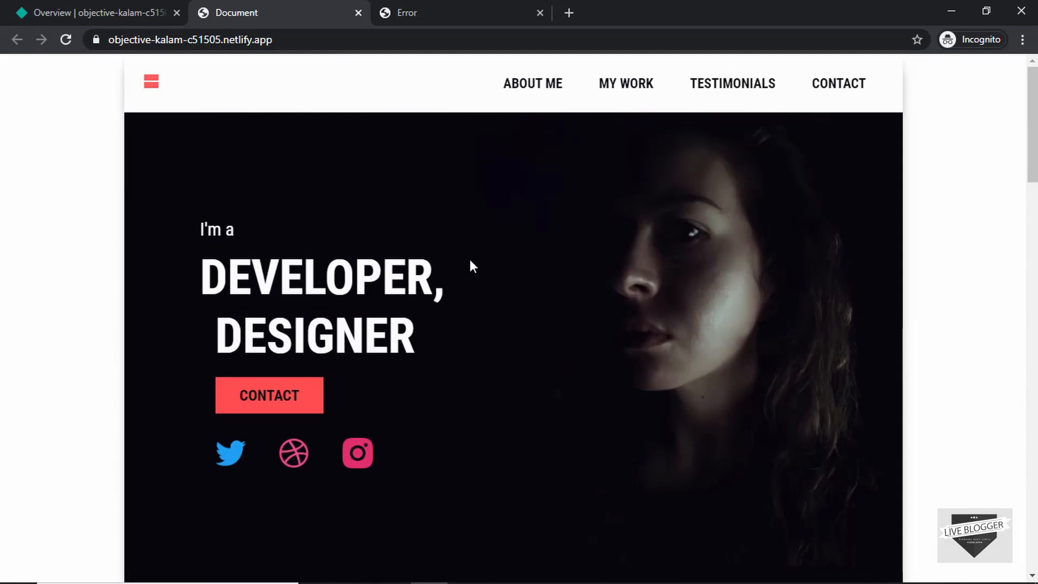
Step: From the Netlify overview, reach Domain settings and start editing the site name
click(93, 13)
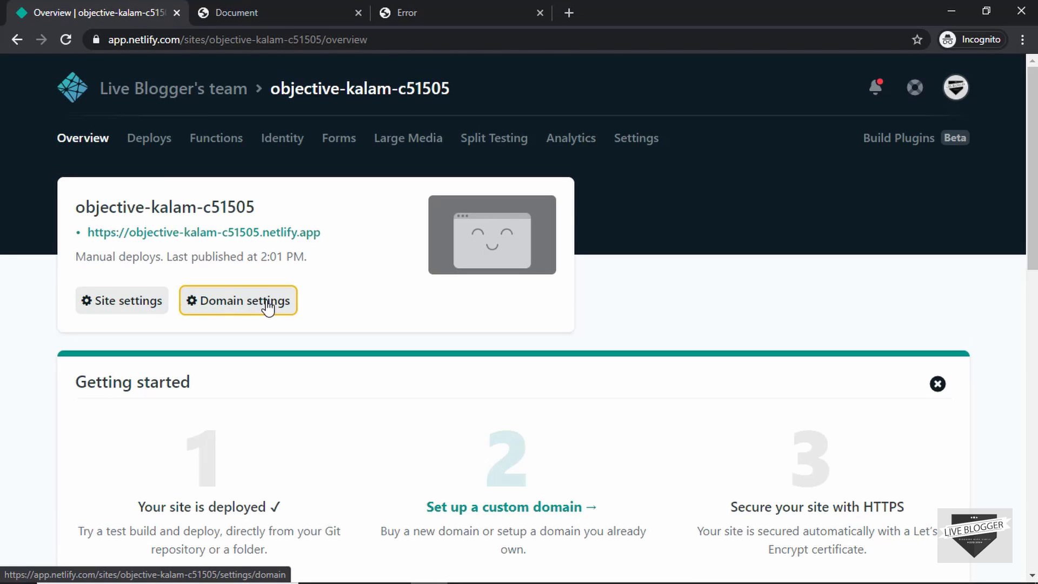
click(236, 300)
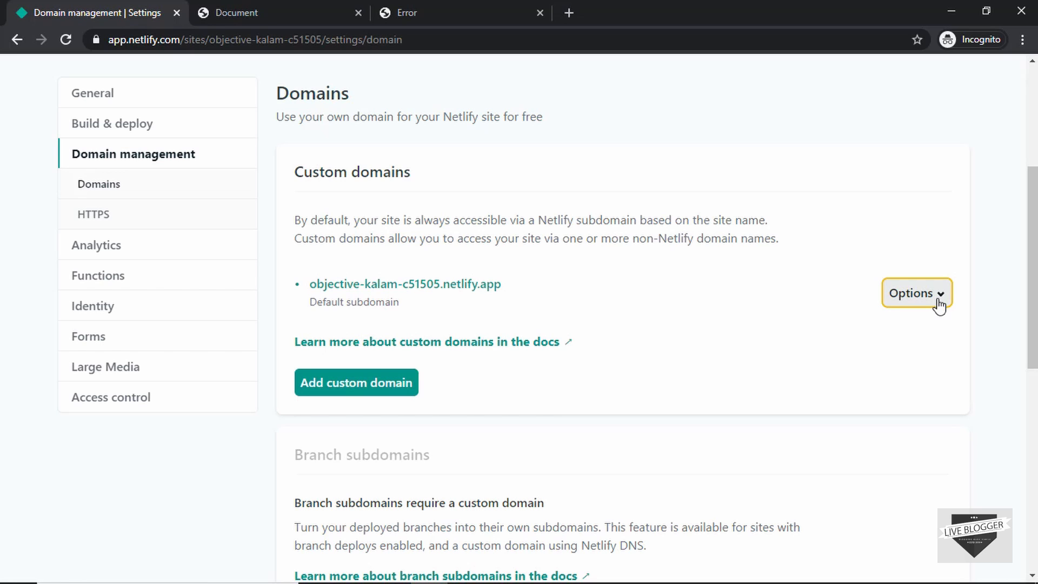
click(916, 293)
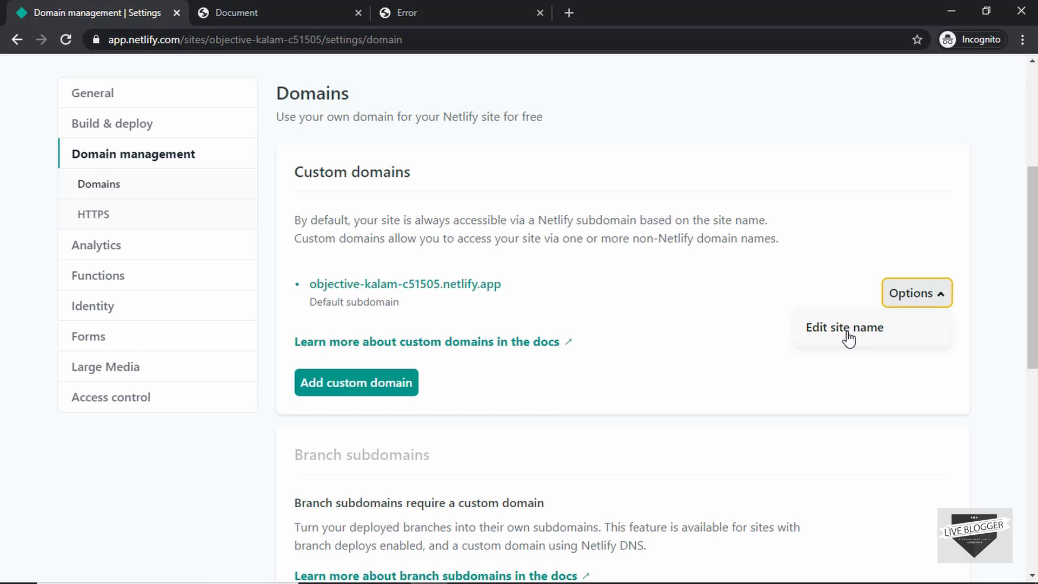
click(845, 326)
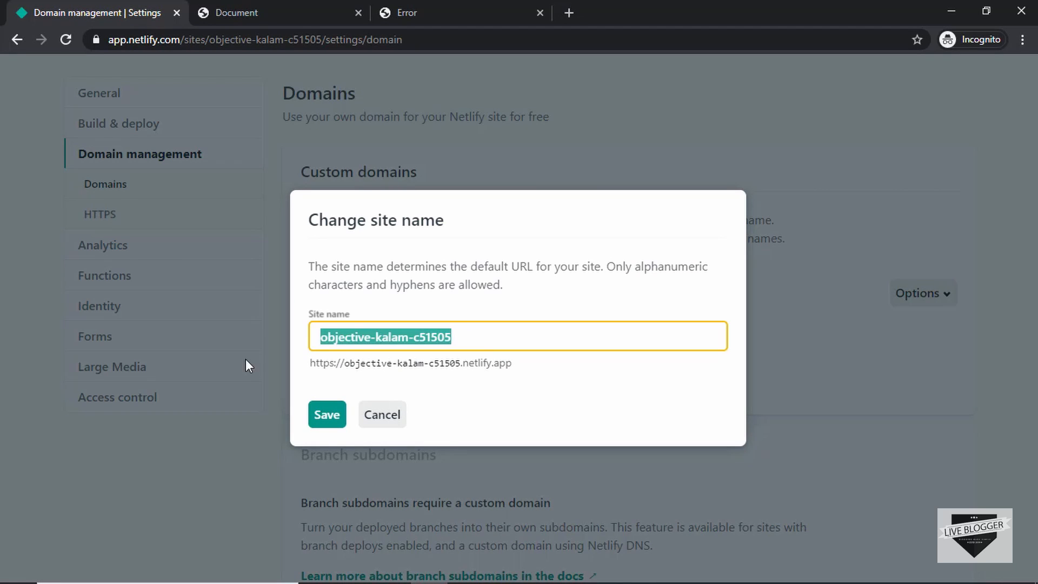
Step: Rename the site to myportfolio123 after myportfolio is rejected as taken, and save
text(my)
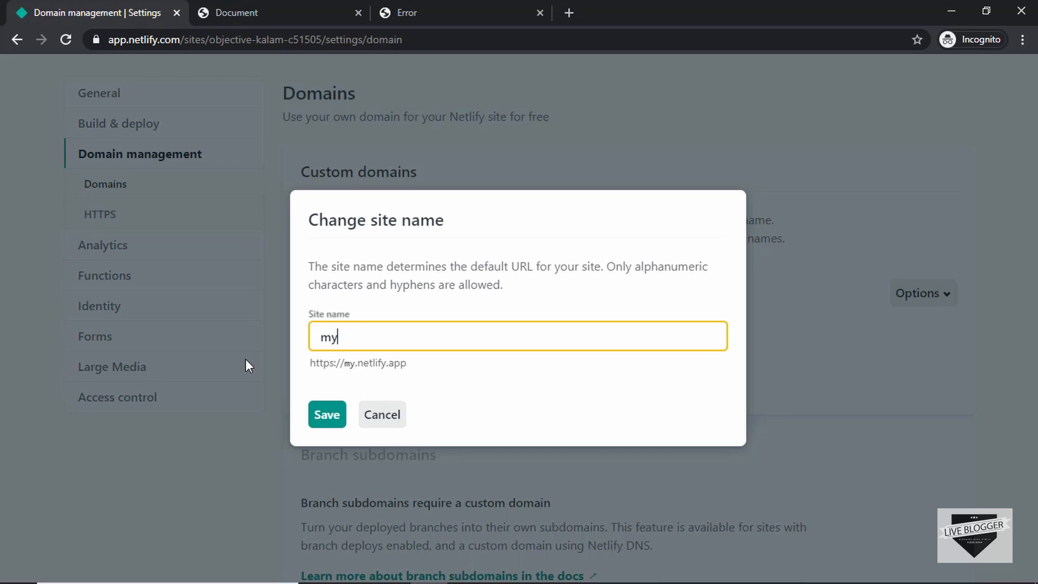
text(porto)
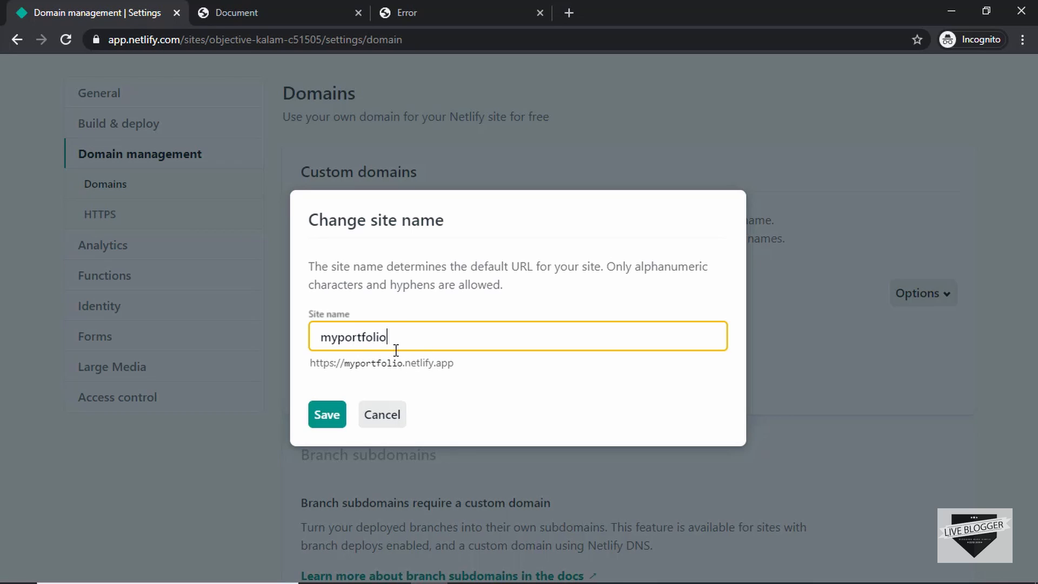
mouse_move(339, 392)
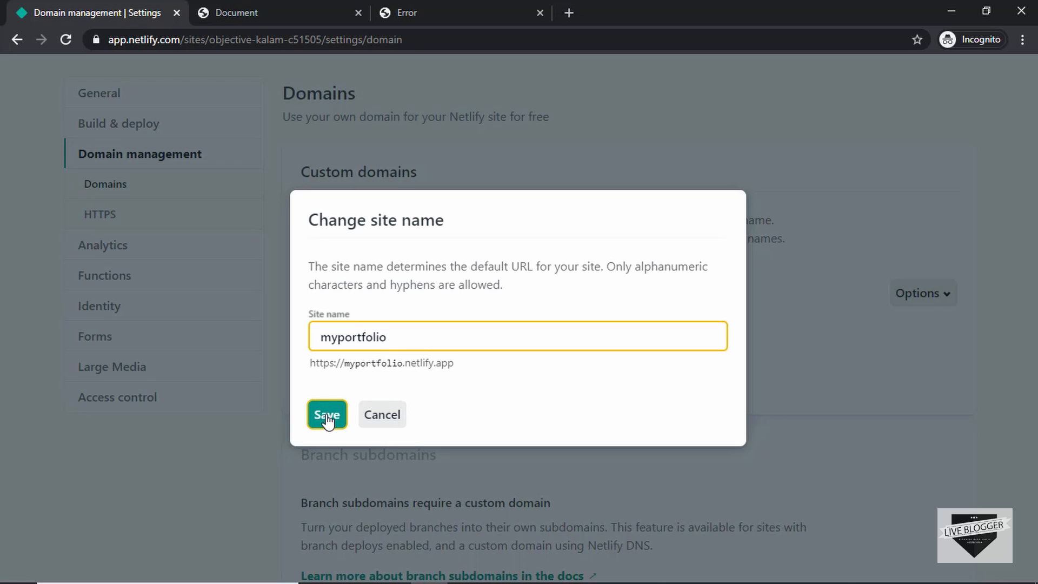
click(327, 414)
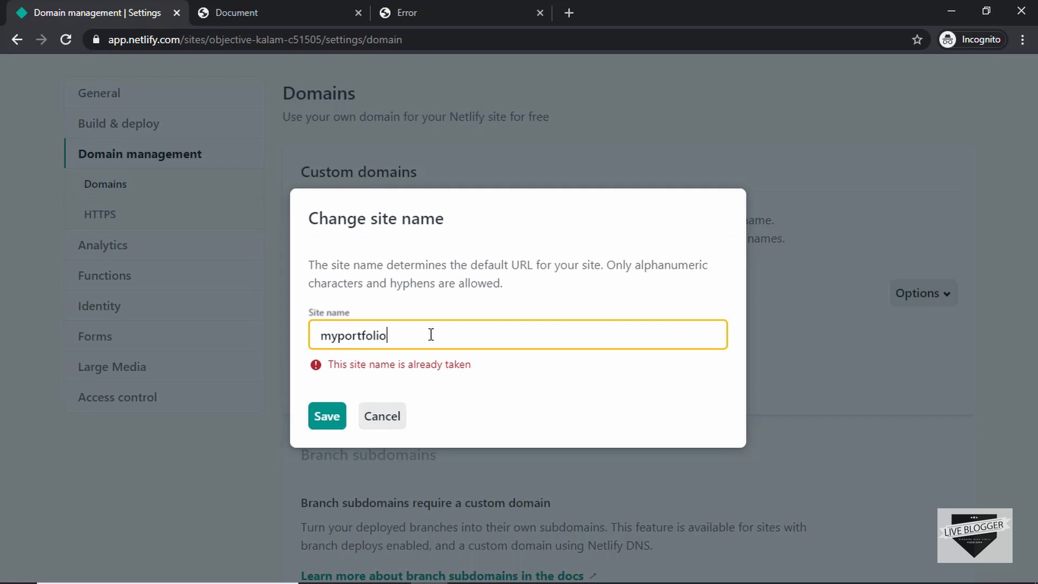
text(123)
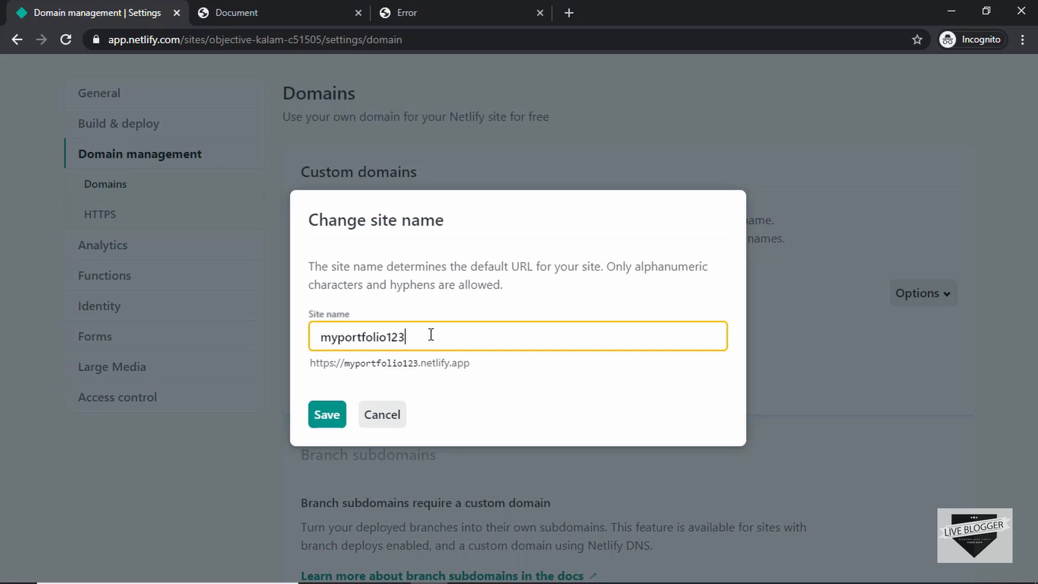
click(327, 414)
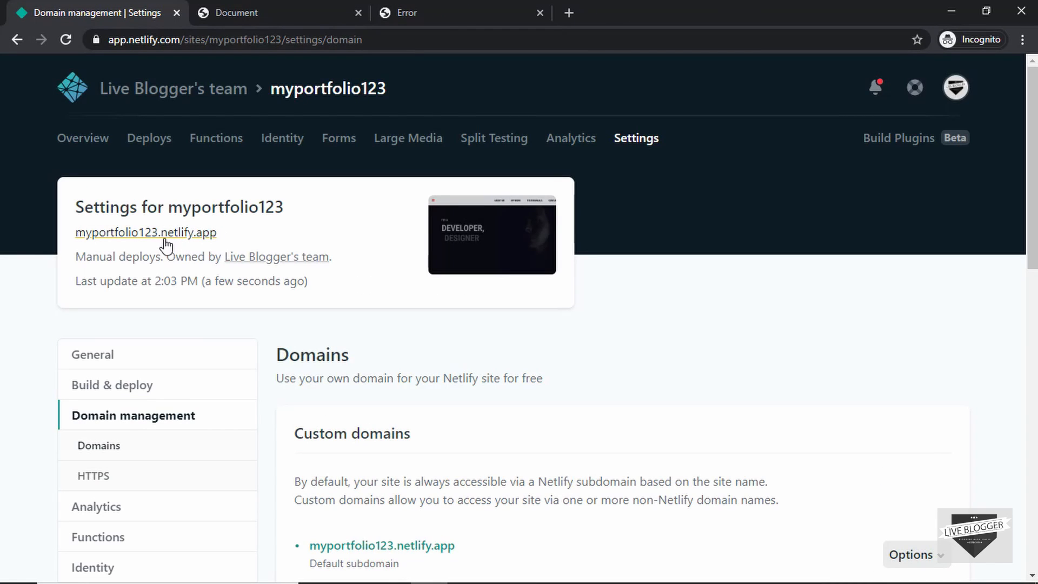
Step: Open the portfolio at its new address myportfolio123.netlify.app in a new tab
click(146, 233)
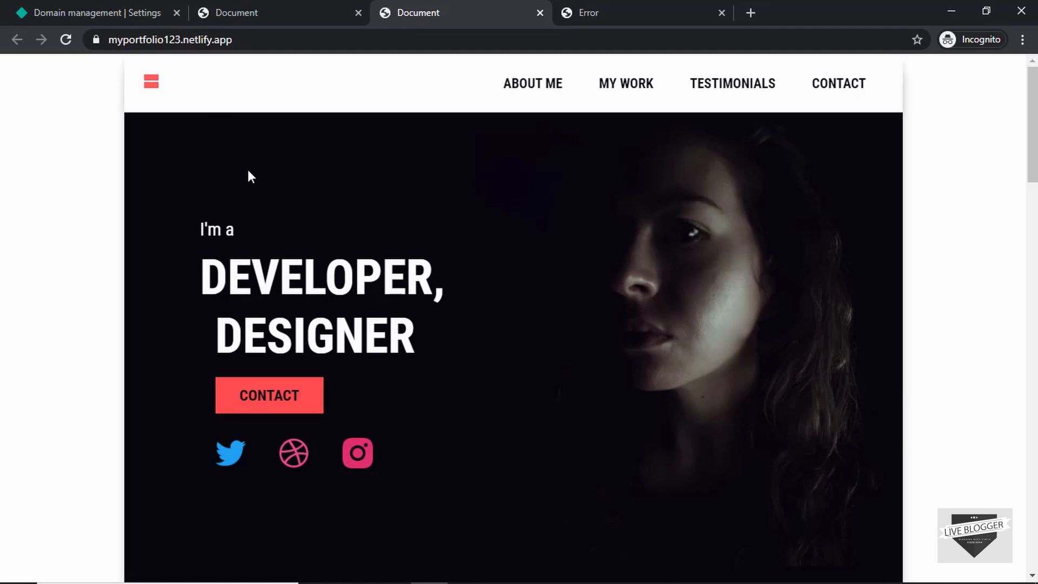
mouse_move(274, 211)
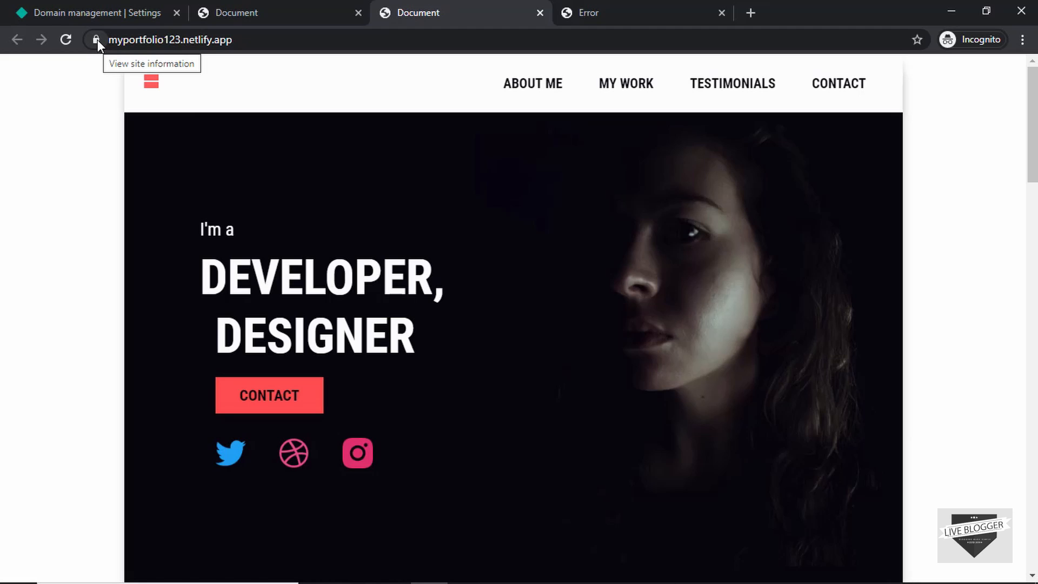
mouse_move(103, 52)
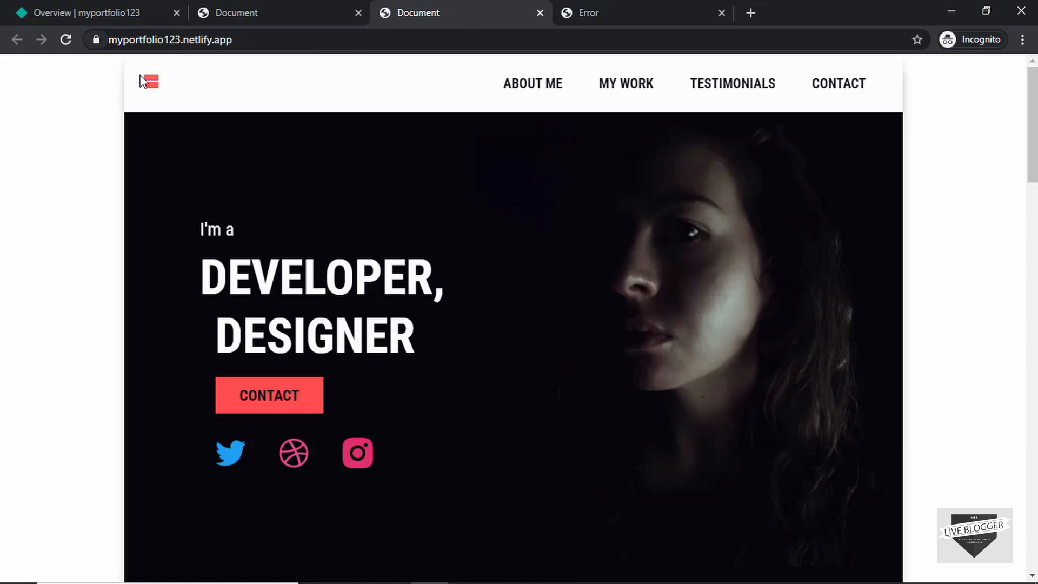
mouse_move(305, 178)
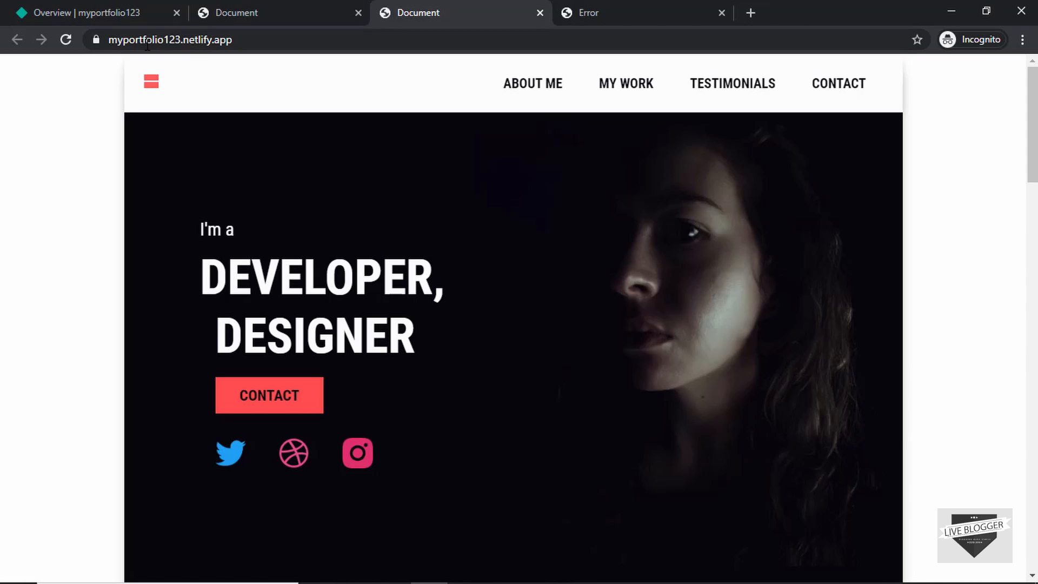
Step: Back in Netlify, show the Deploys page listing the Production deploy as Published
click(79, 12)
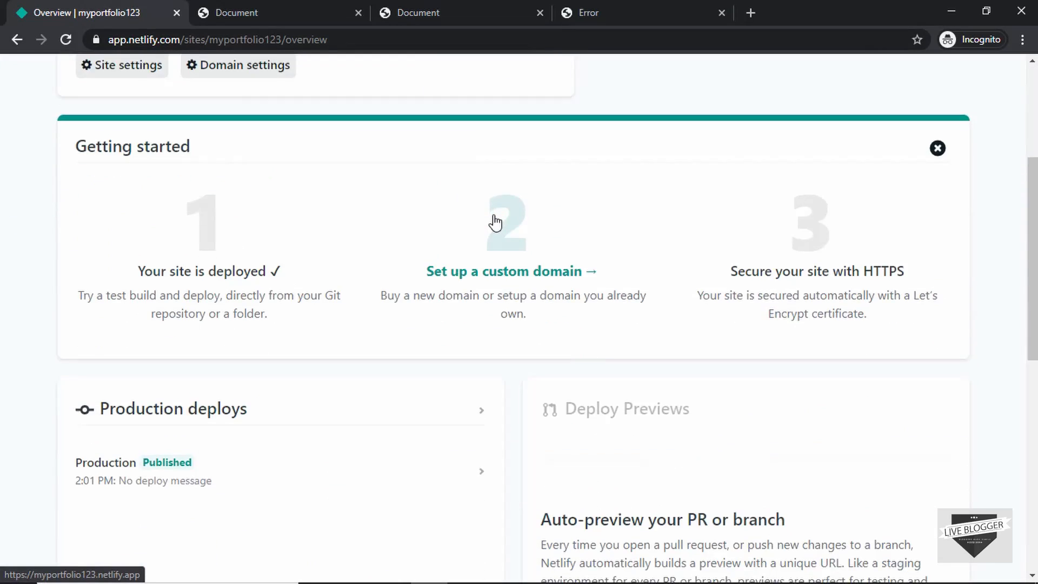
scroll(down, 3)
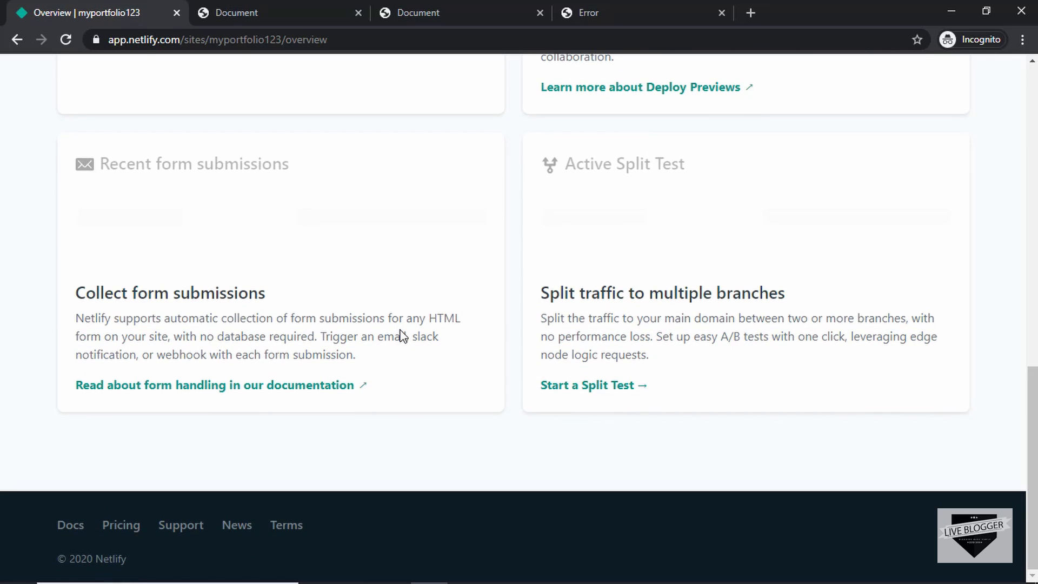
mouse_move(297, 299)
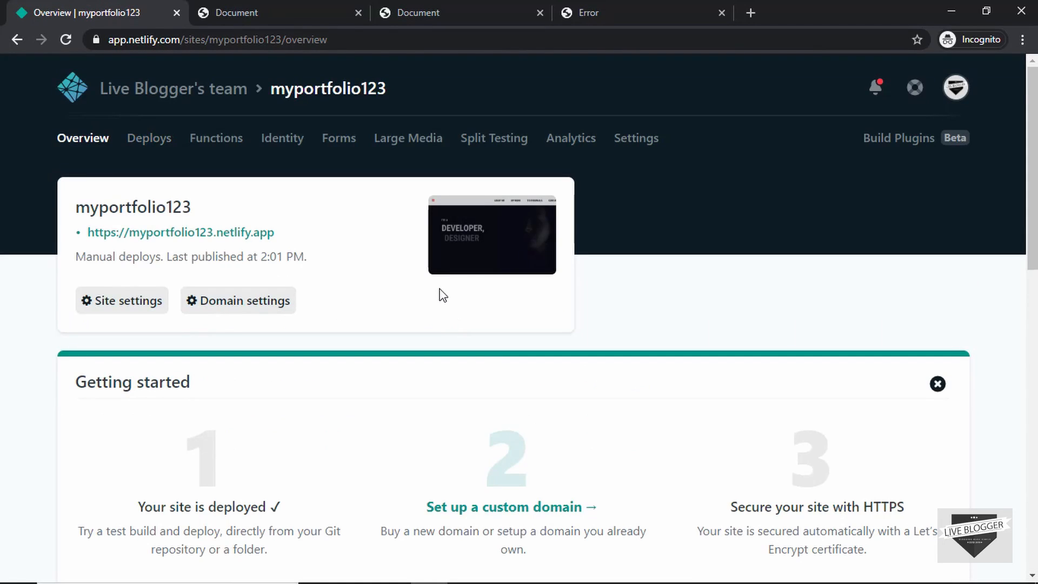
scroll(down, 3)
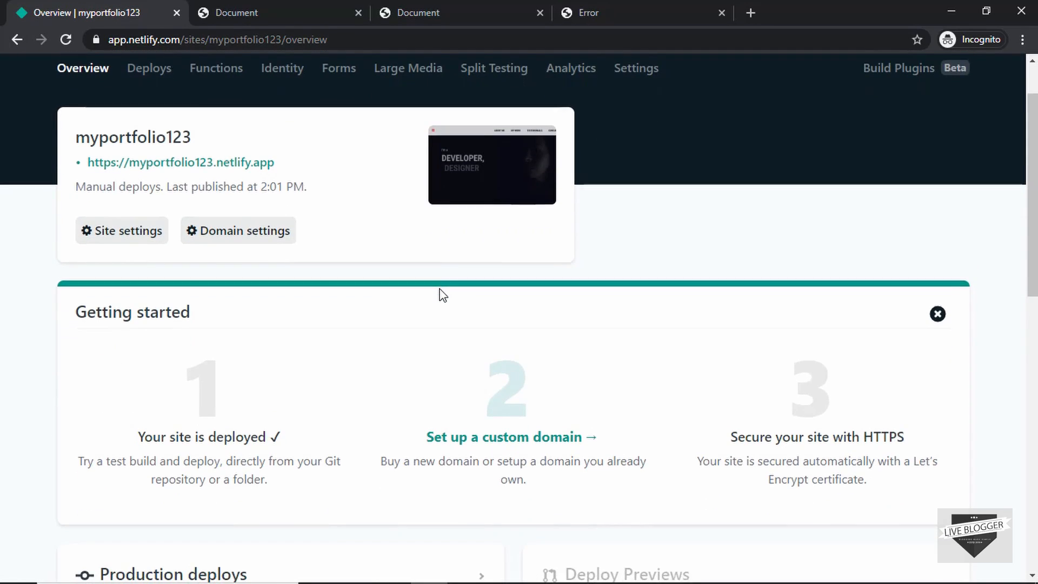
scroll(down, 3)
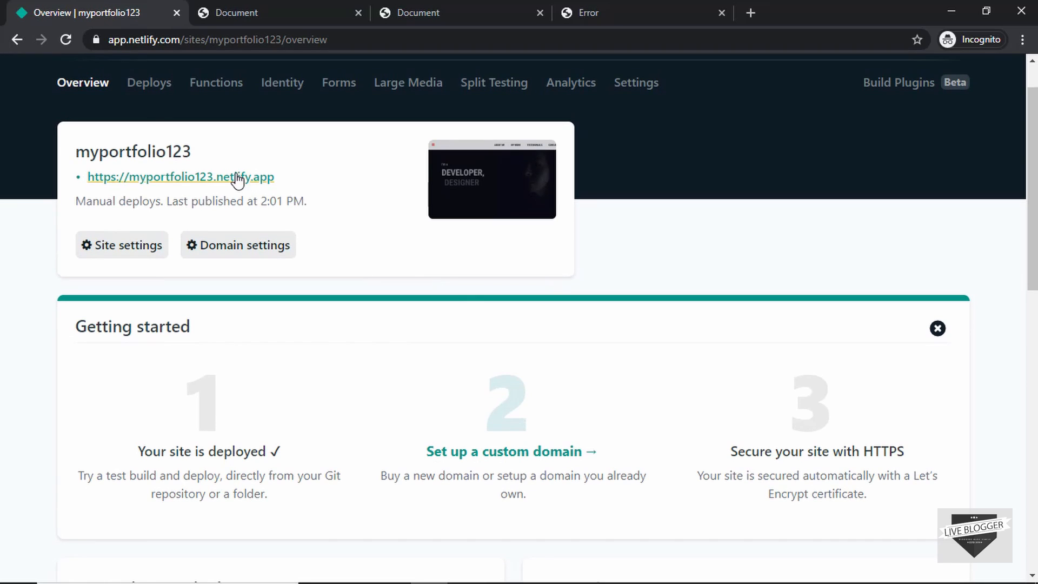
click(150, 82)
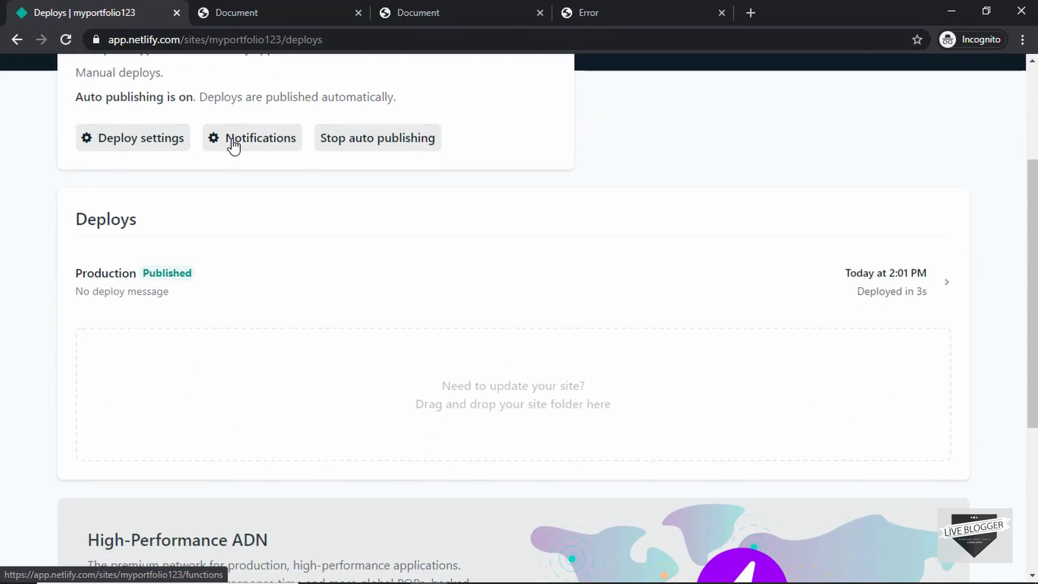
scroll(down, 3)
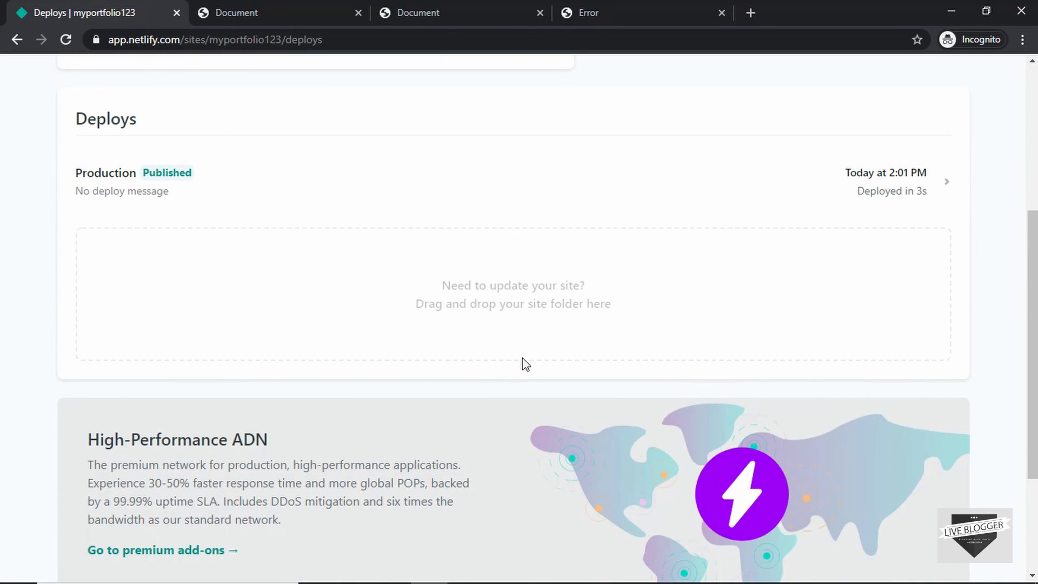
mouse_move(448, 302)
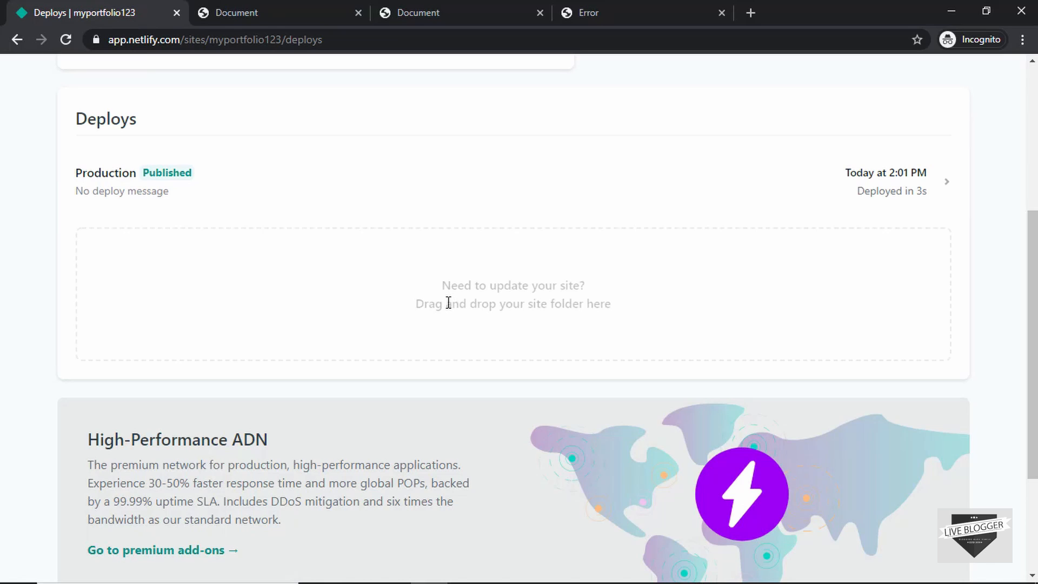
scroll(up, 3)
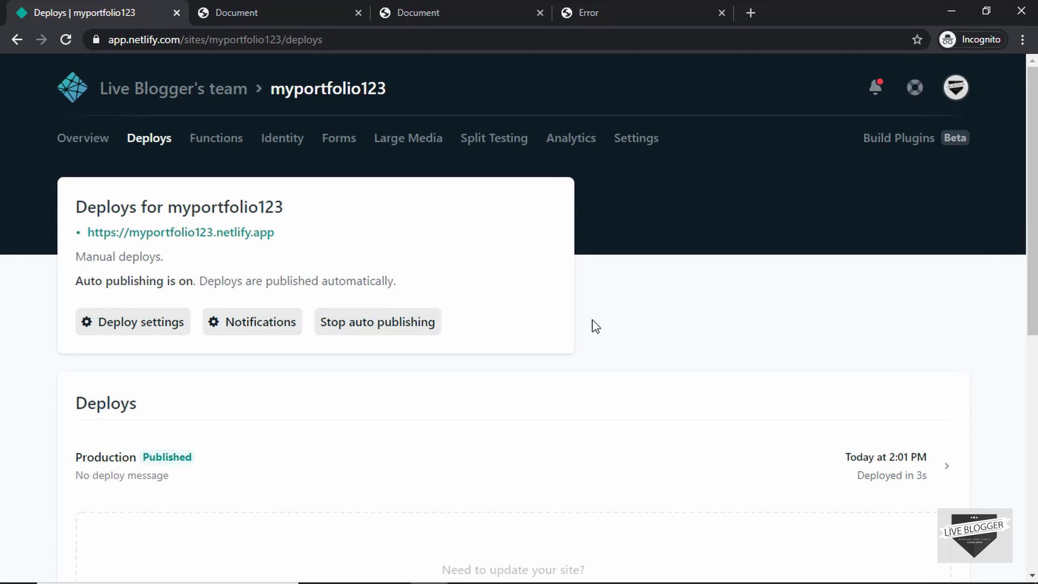